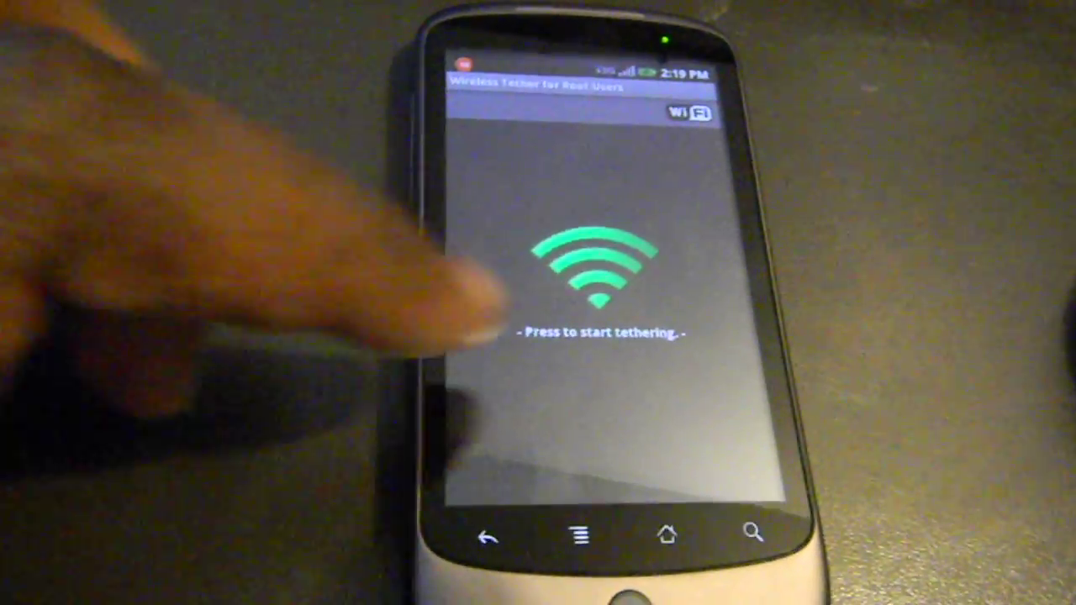
- Start Wi-Fi tethering on the Android phone's AndroidTether network
left_click(601, 270)
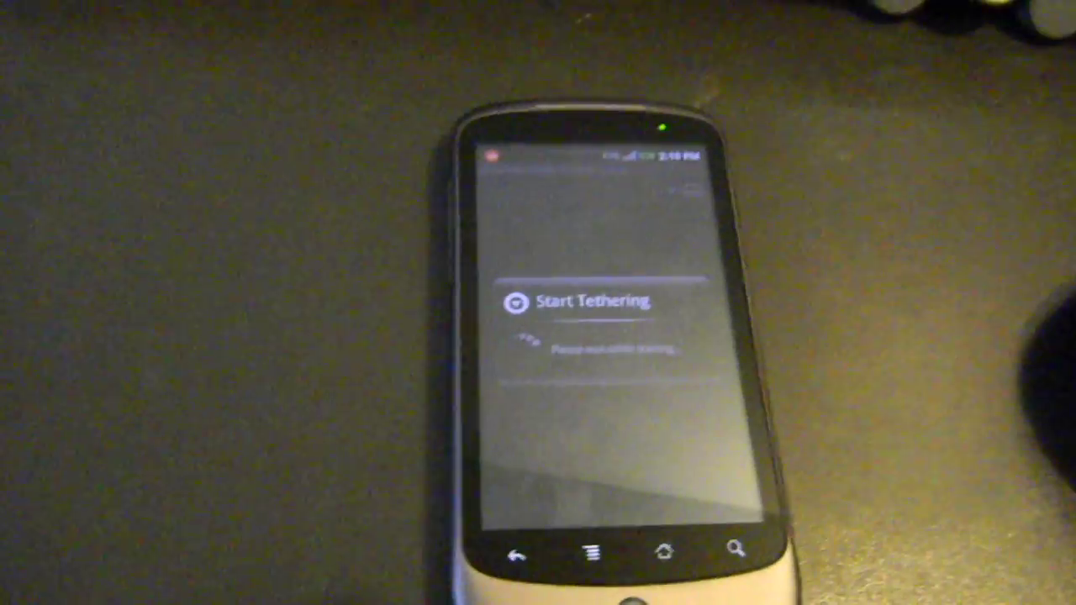
left_click(591, 301)
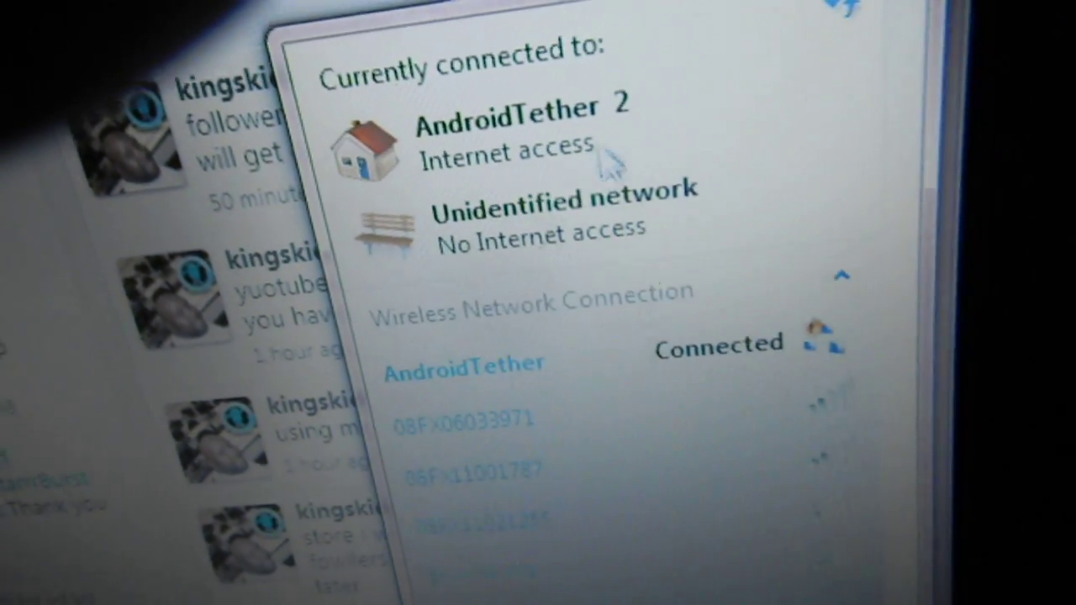
mouse_move(702, 302)
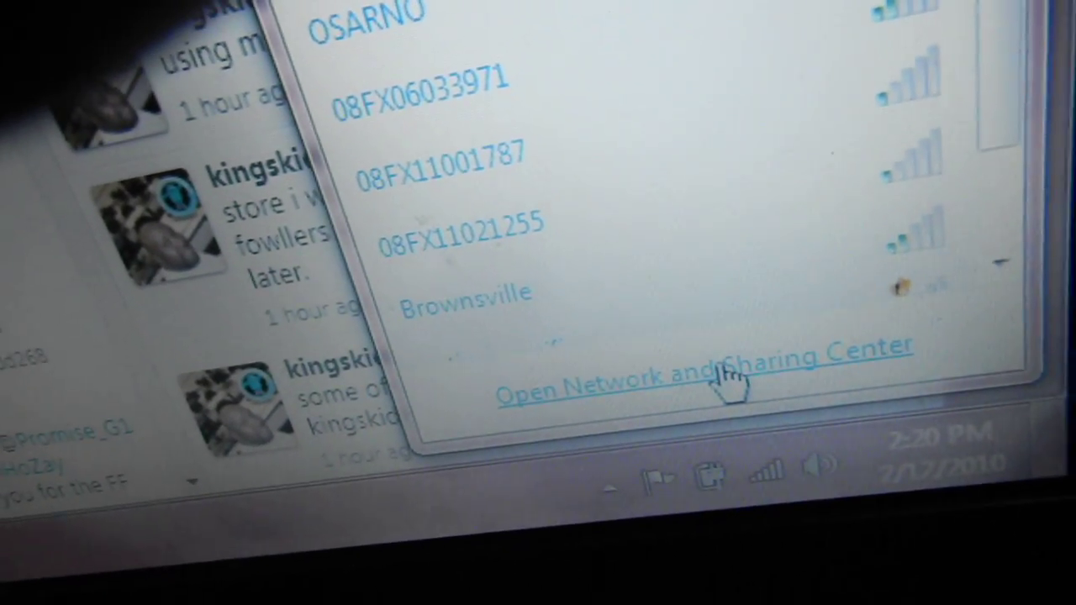
- Open Network and Sharing Center to check the AndroidTether connection
left_click(707, 370)
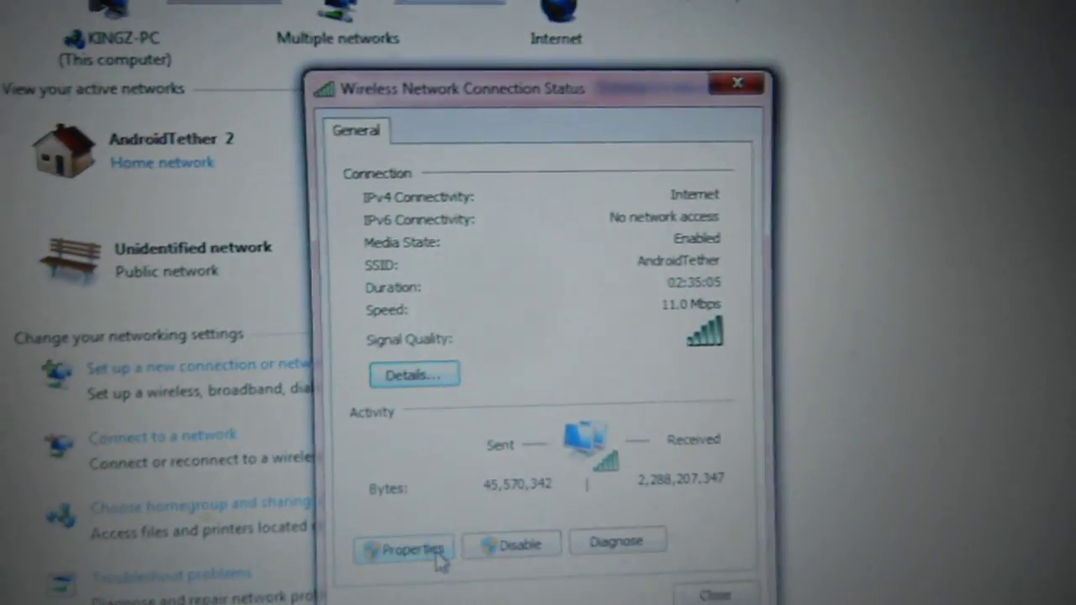
left_click(411, 544)
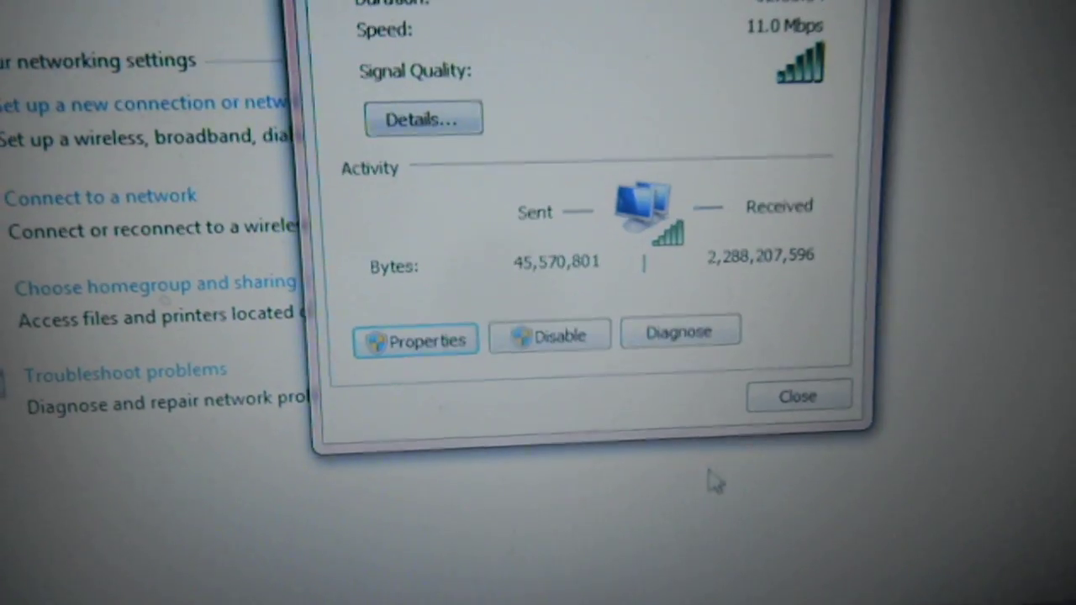
left_click(797, 396)
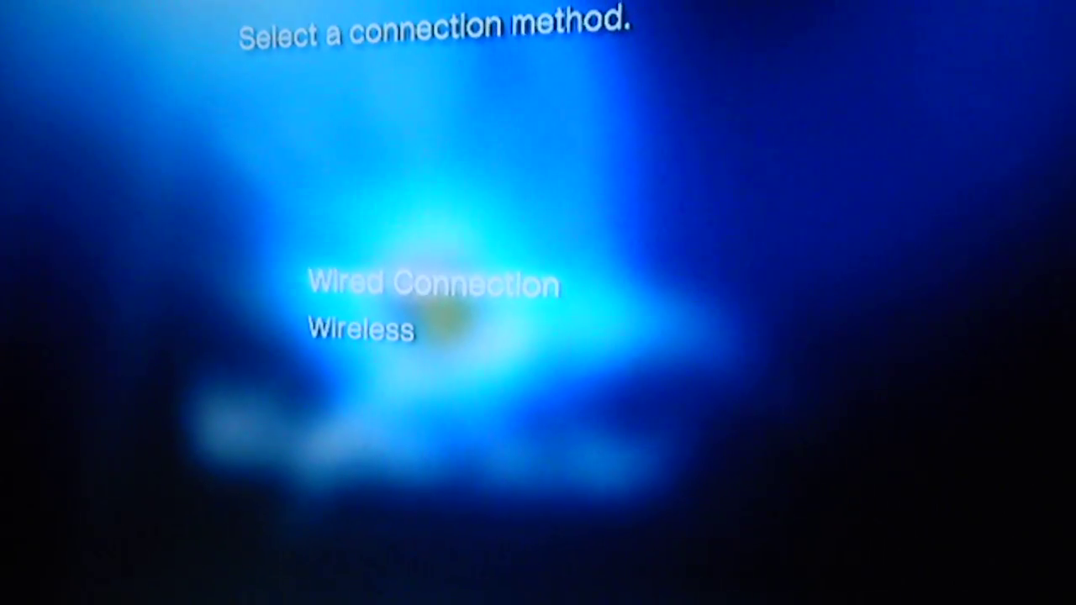
- Choose a wired connection with automatic settings and save it on the PS3
left_click(433, 284)
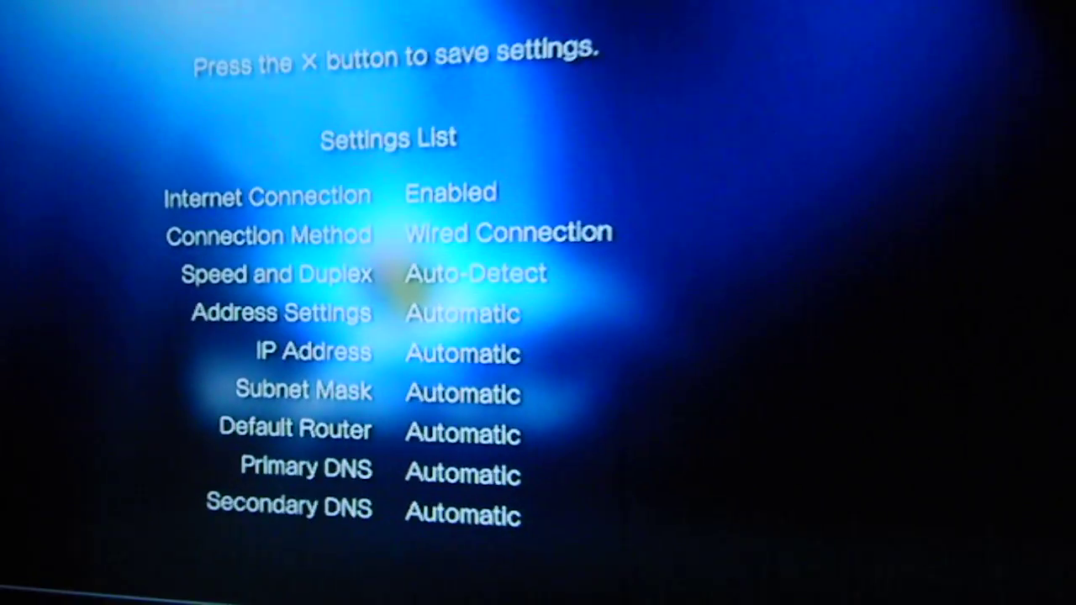
key("x")
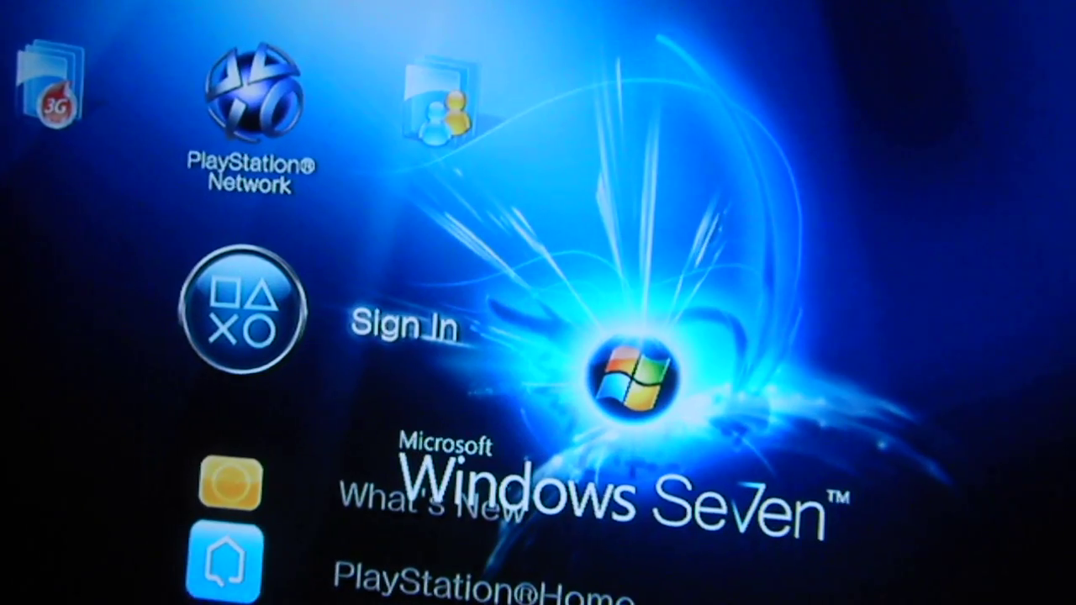
- Sign in to PlayStation Network from the PS3 menu
left_click(406, 327)
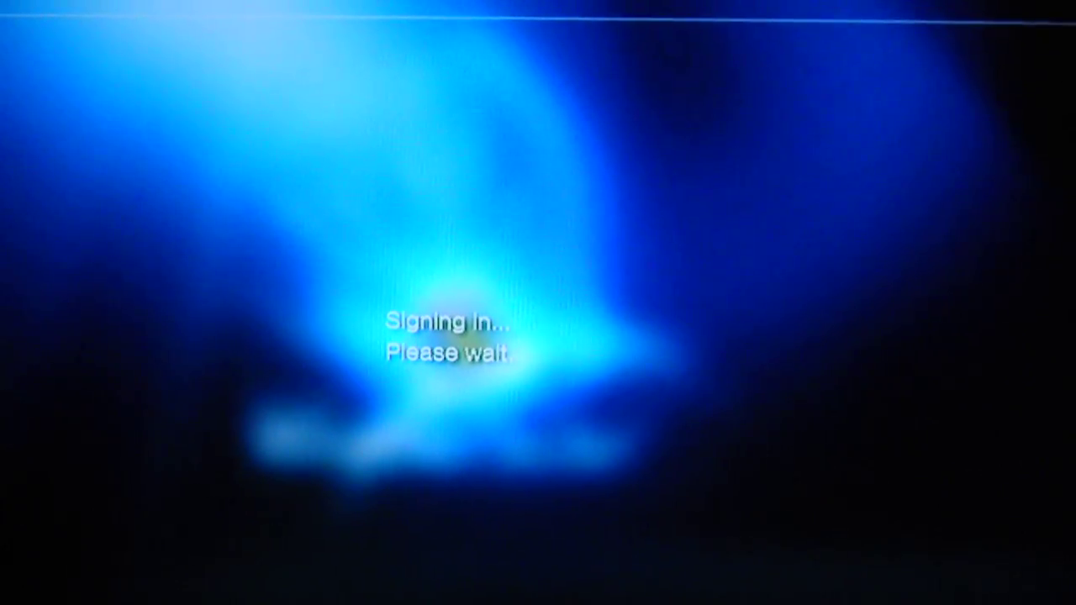